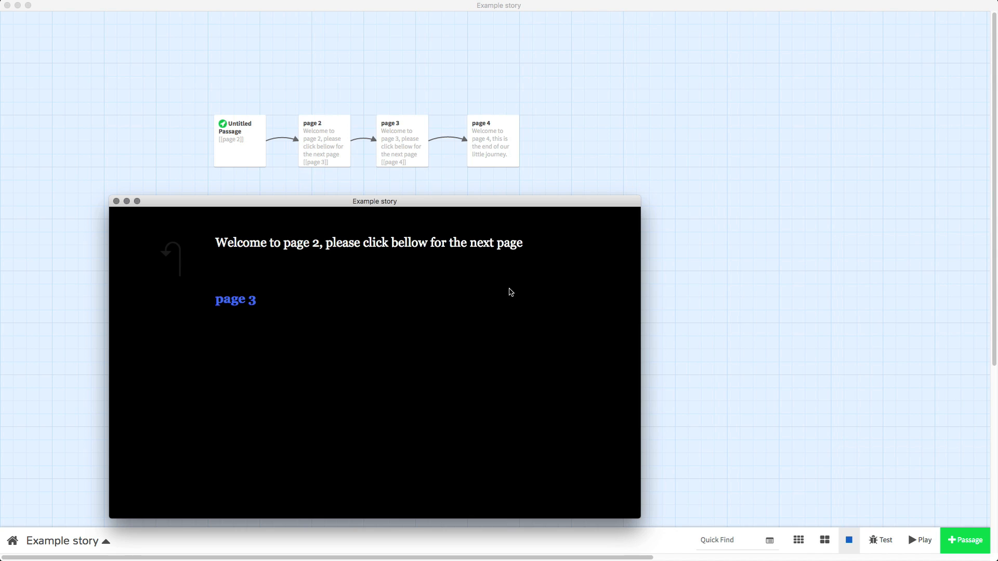
pyautogui.moveTo(305, 343)
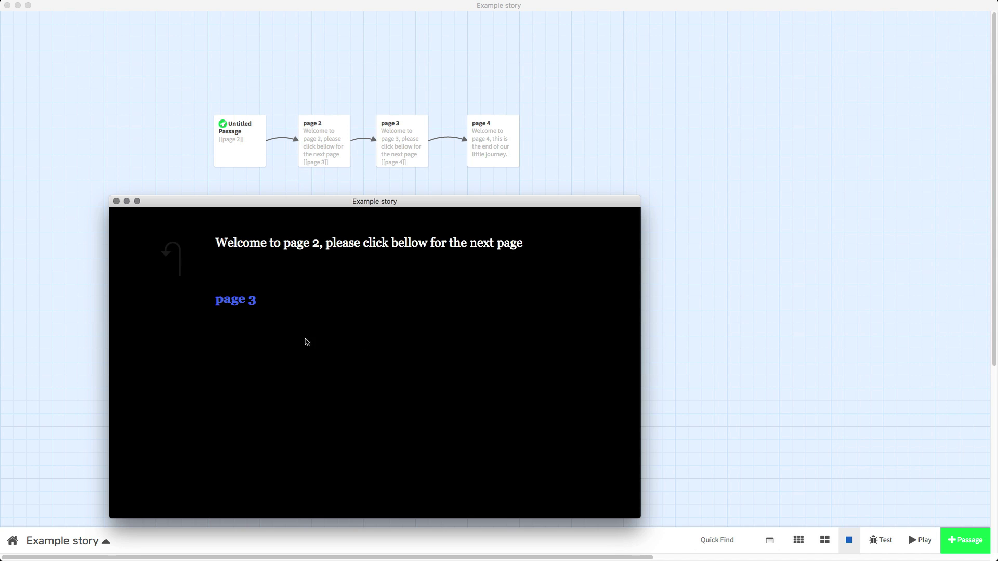
pyautogui.moveTo(369, 254)
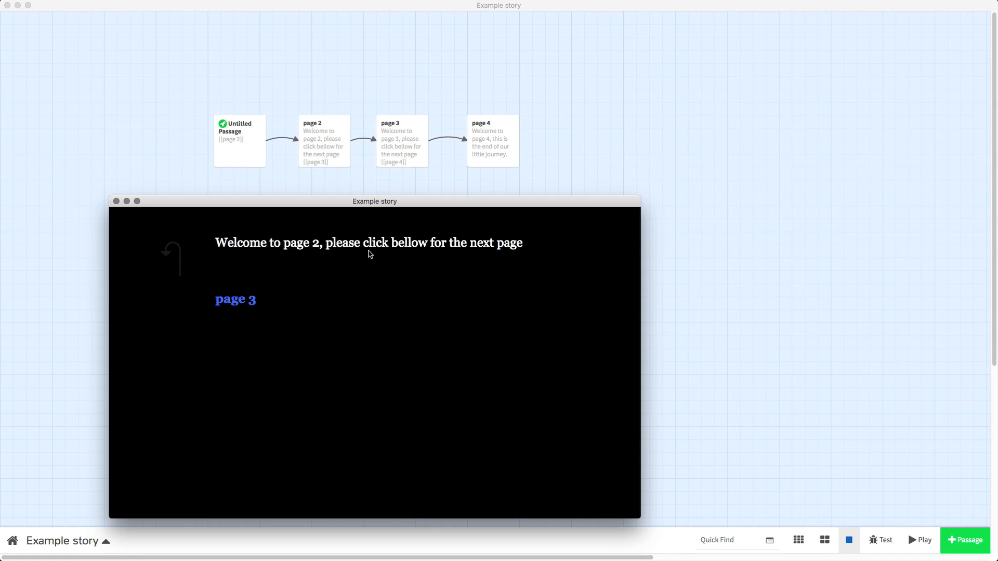
# Close the Example story's preview window showing page 2
pyautogui.click(235, 299)
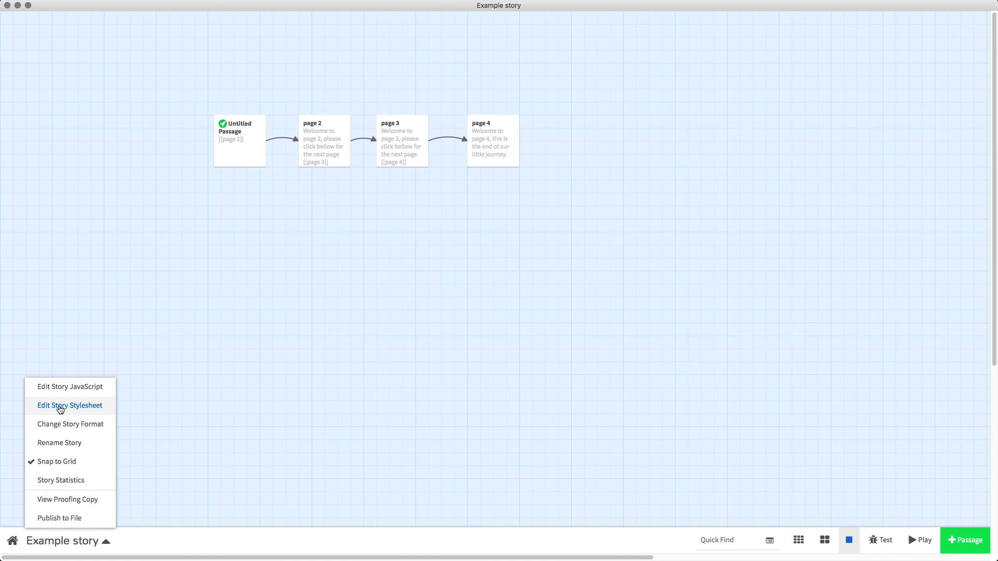
# Open the story stylesheet editor from the story title menu
pyautogui.click(69, 406)
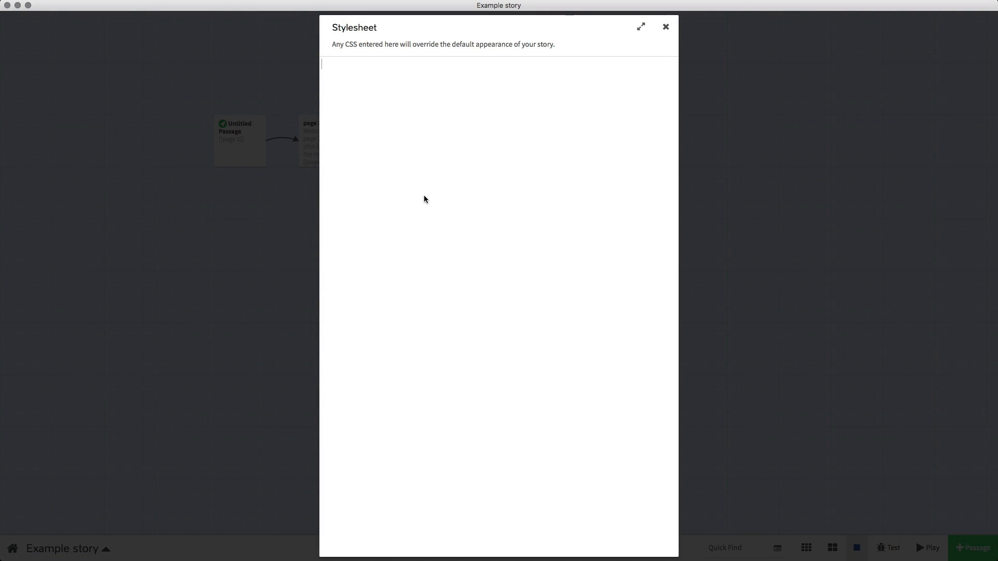
pyautogui.moveTo(436, 200)
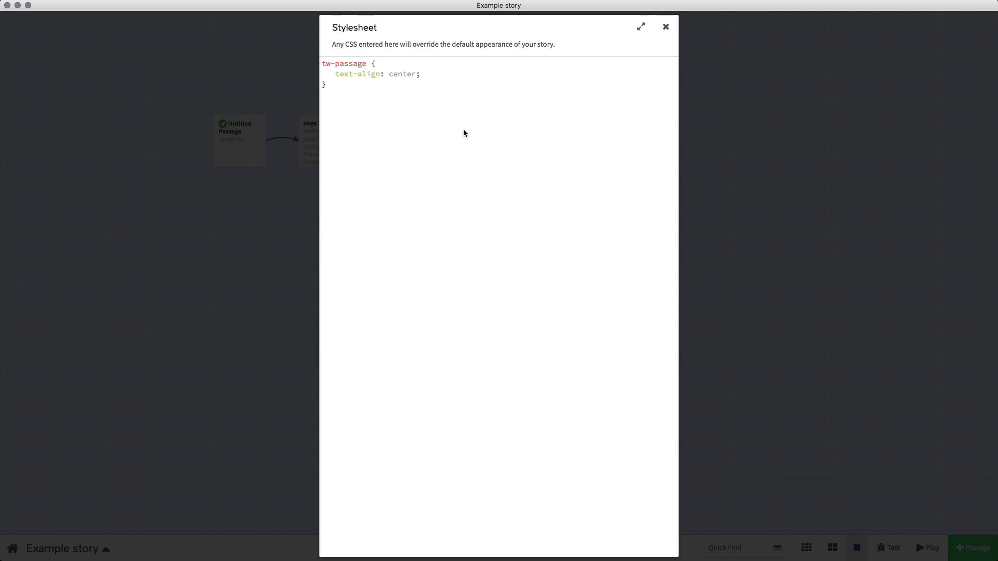
pyautogui.moveTo(401, 93)
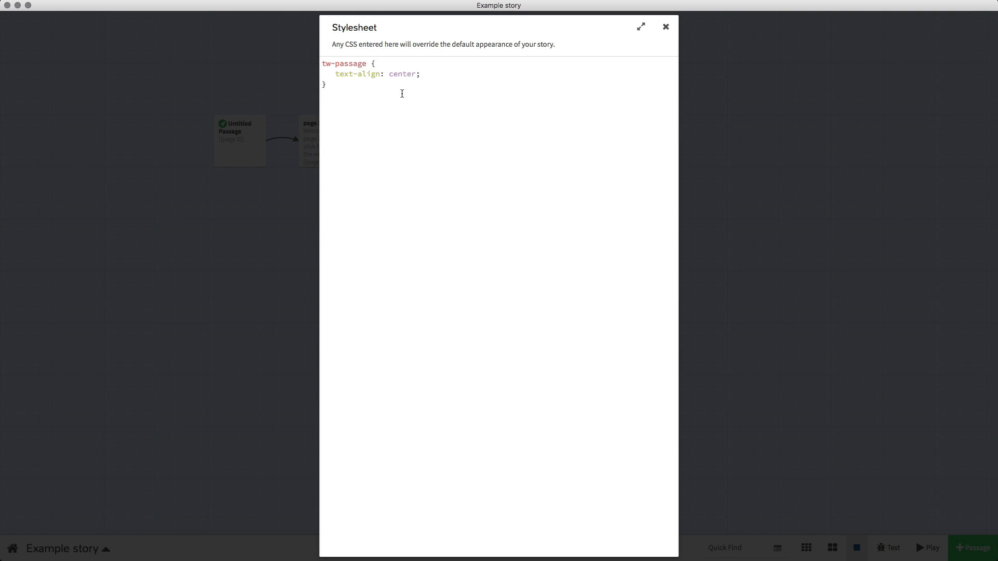
pyautogui.moveTo(437, 107)
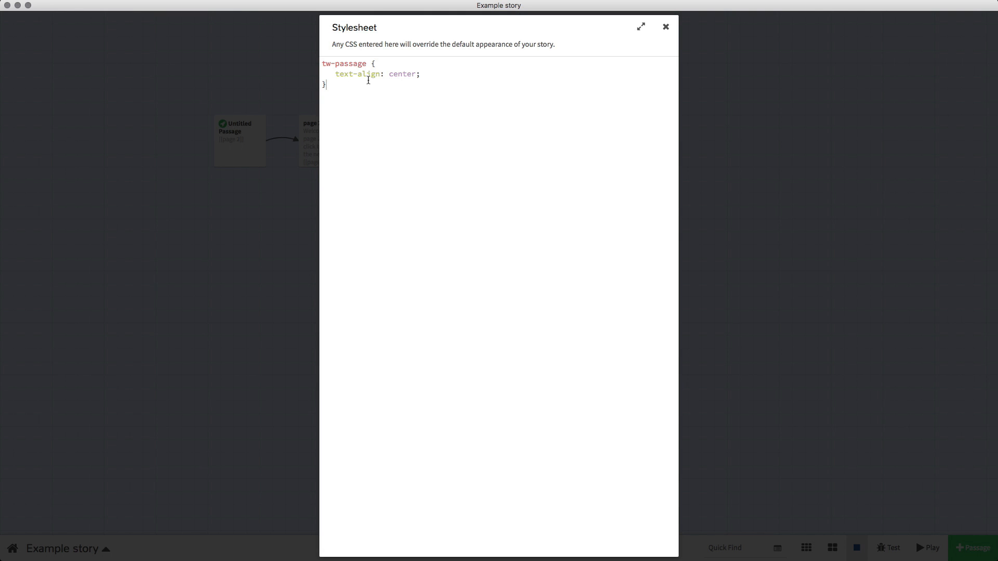
pyautogui.moveTo(554, 68)
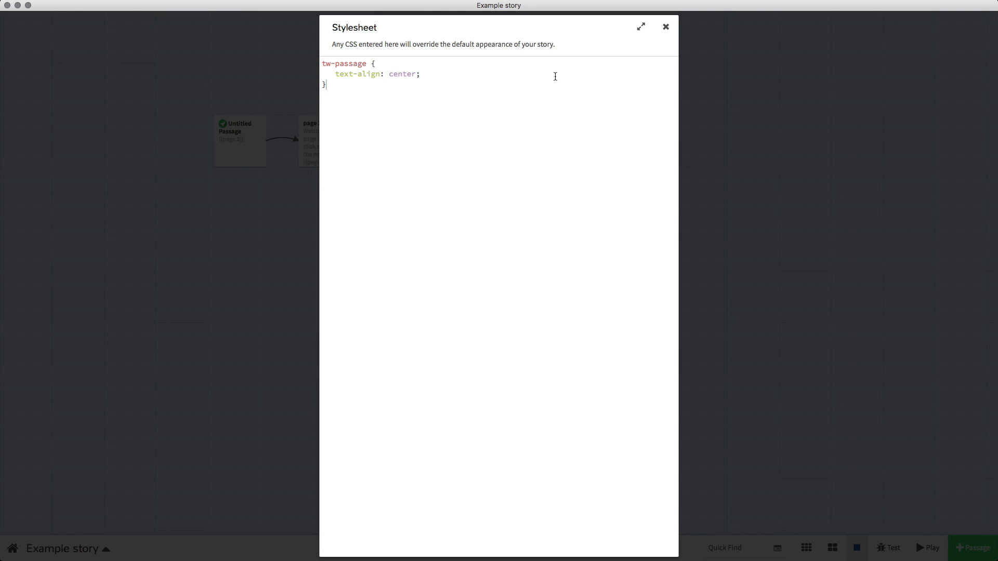
pyautogui.moveTo(452, 108)
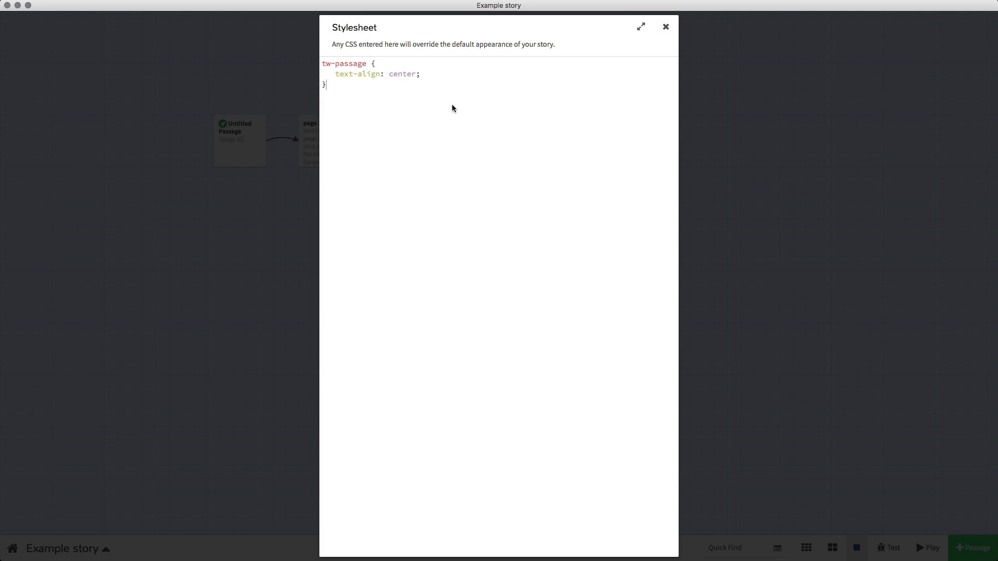
pyautogui.moveTo(411, 99)
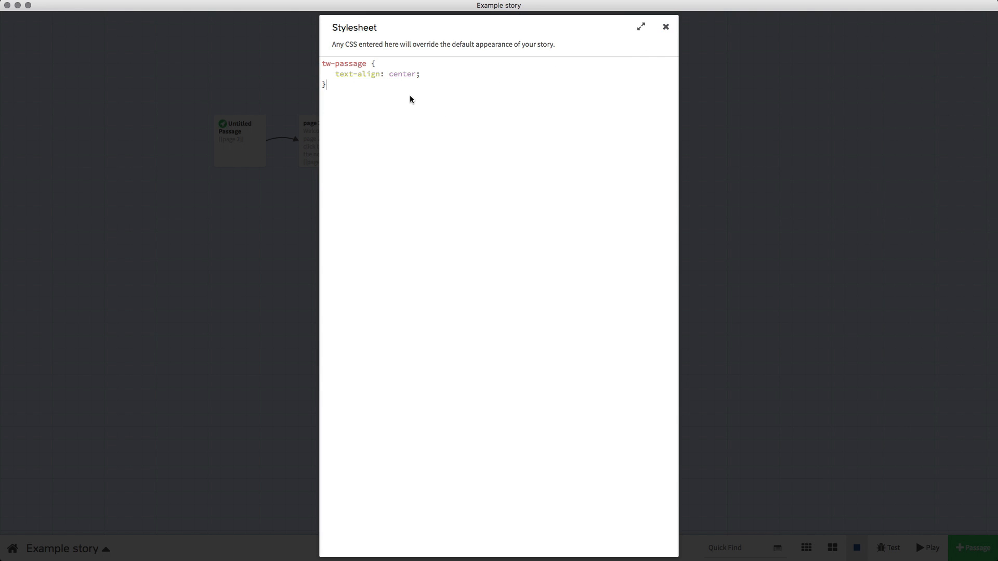
pyautogui.moveTo(582, 91)
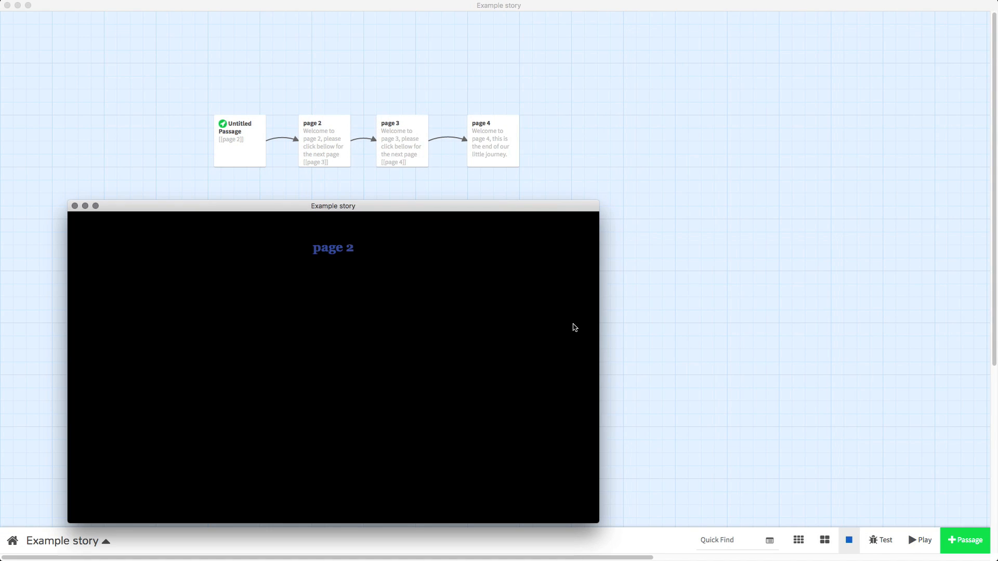
# Follow the passage links through to page 4, then close the preview
pyautogui.click(332, 247)
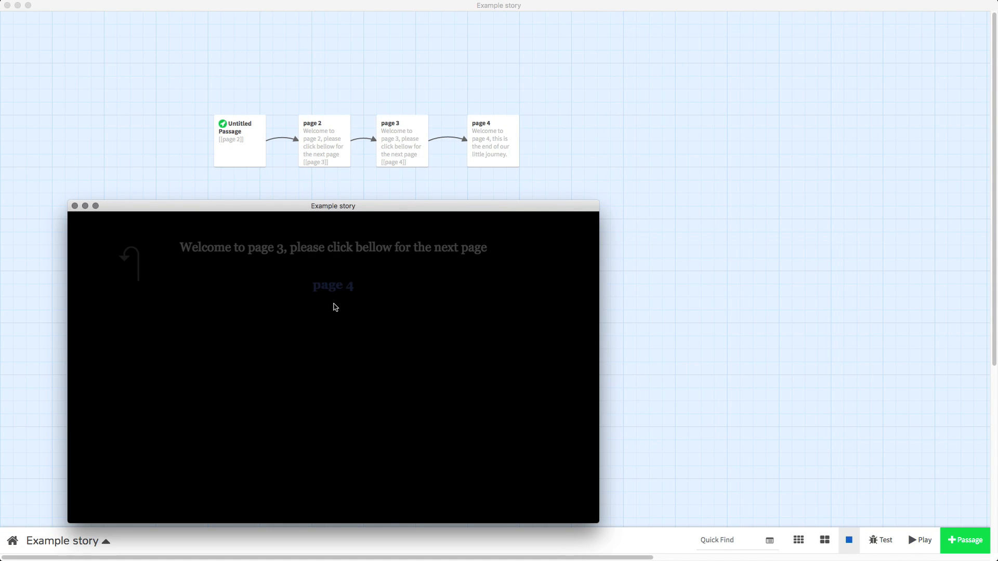
pyautogui.click(333, 285)
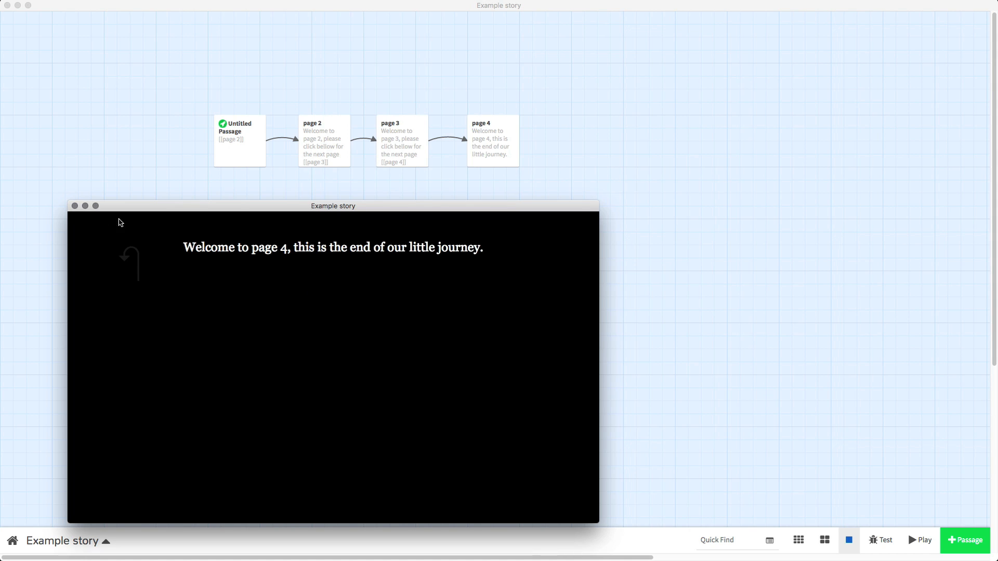
pyautogui.click(75, 206)
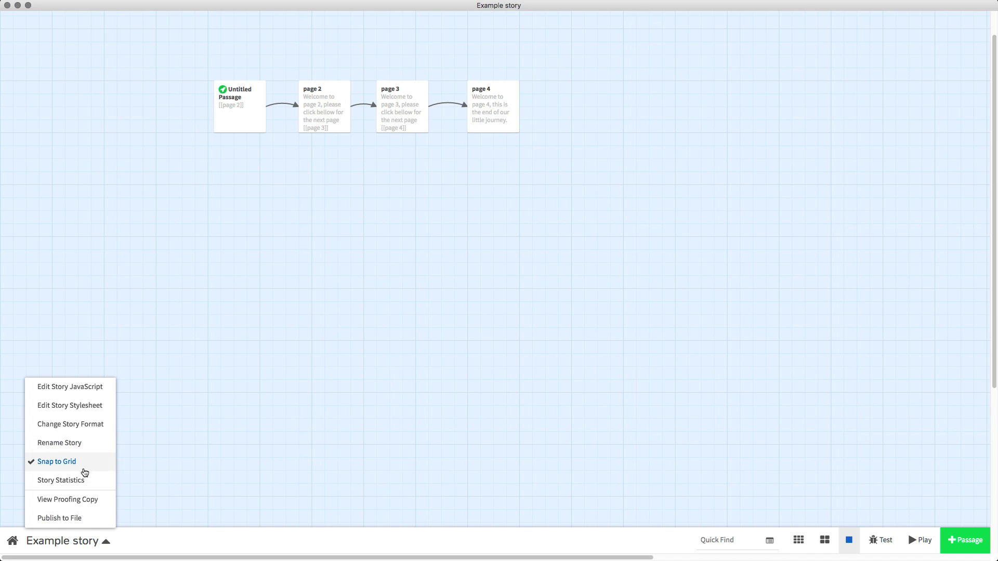
pyautogui.click(71, 424)
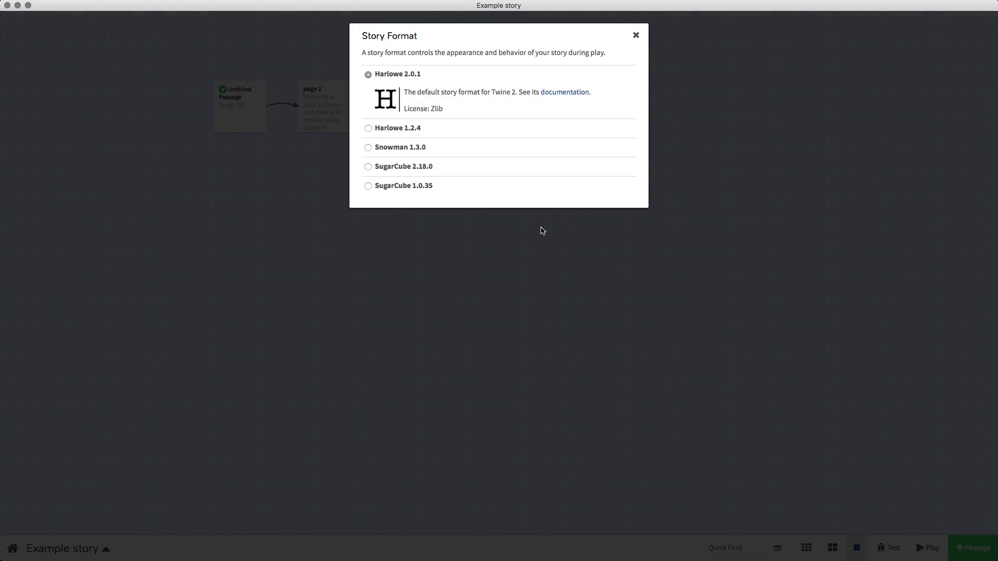
pyautogui.moveTo(383, 84)
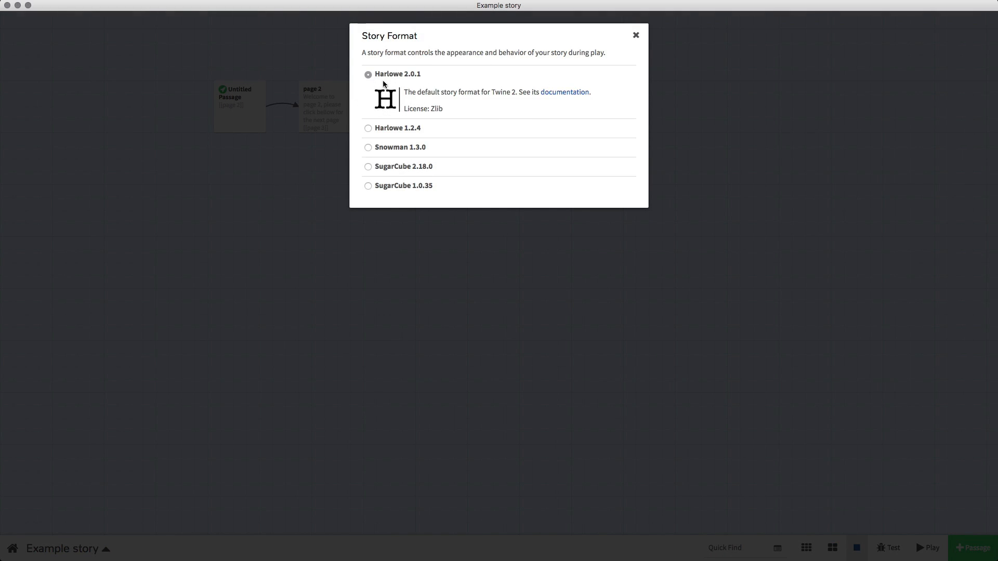
pyautogui.moveTo(398, 128)
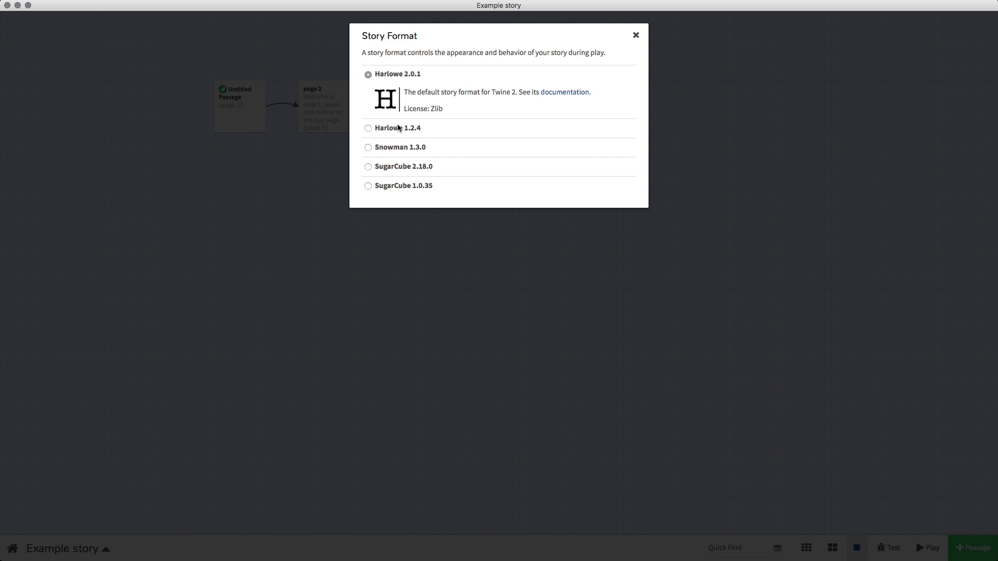
pyautogui.moveTo(658, 120)
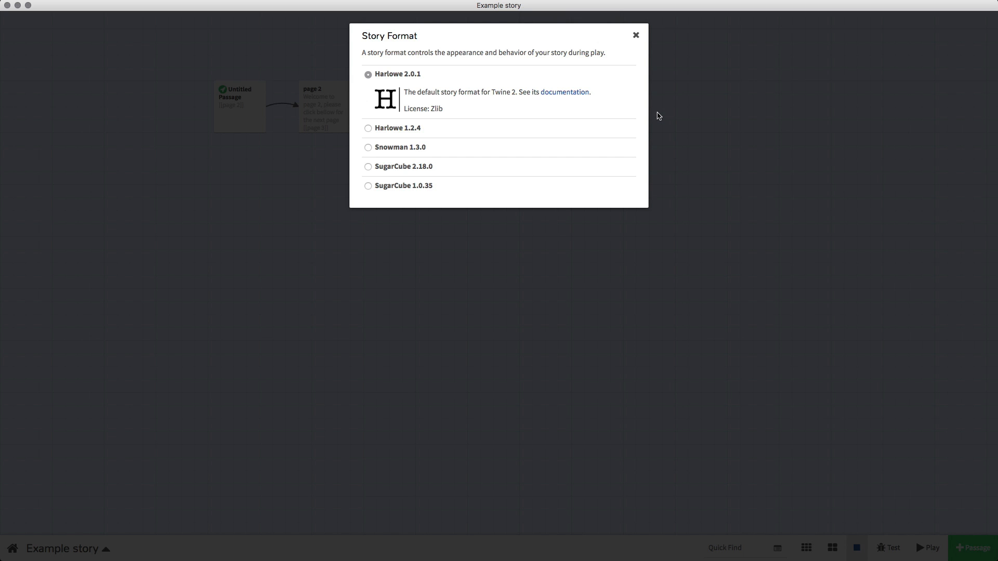
pyautogui.moveTo(559, 122)
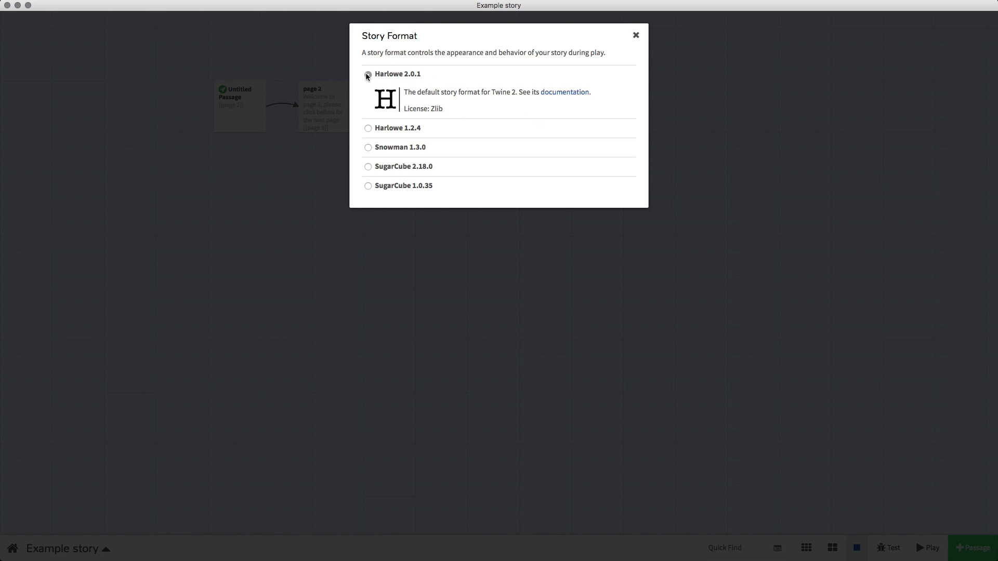
pyautogui.click(634, 35)
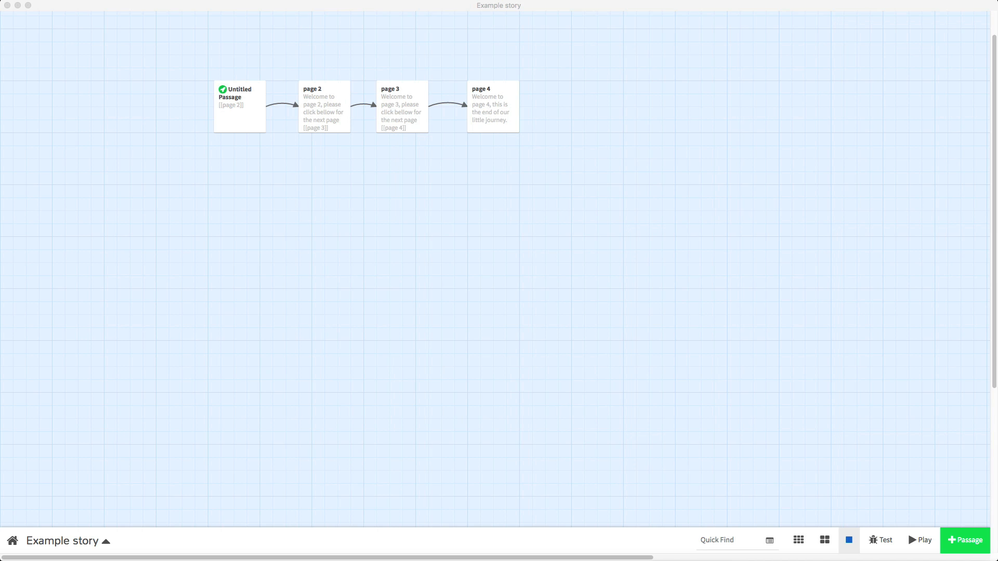
pyautogui.moveTo(89, 486)
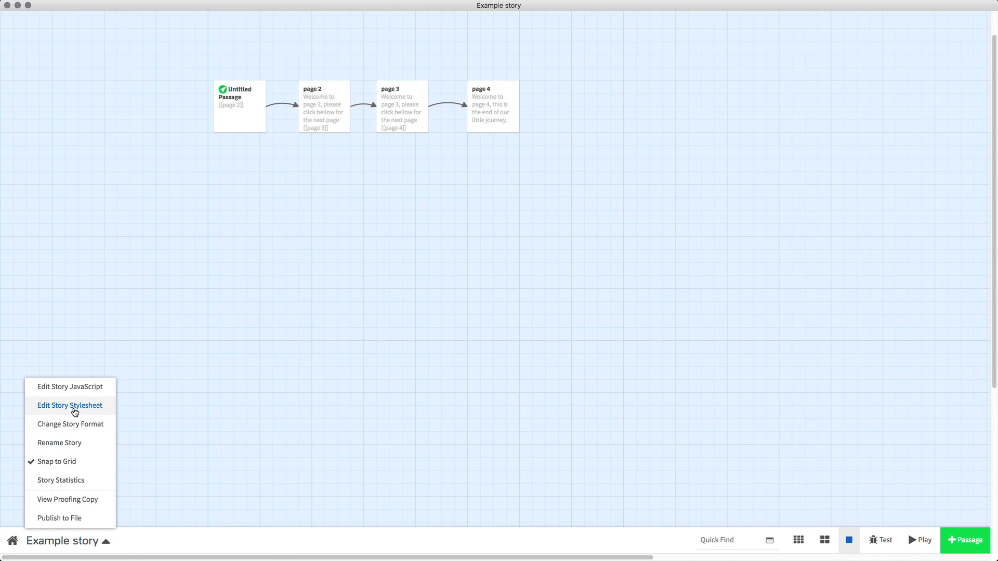
# Reopen the stylesheet and correct the rule's tag name to 'estate'
pyautogui.click(69, 406)
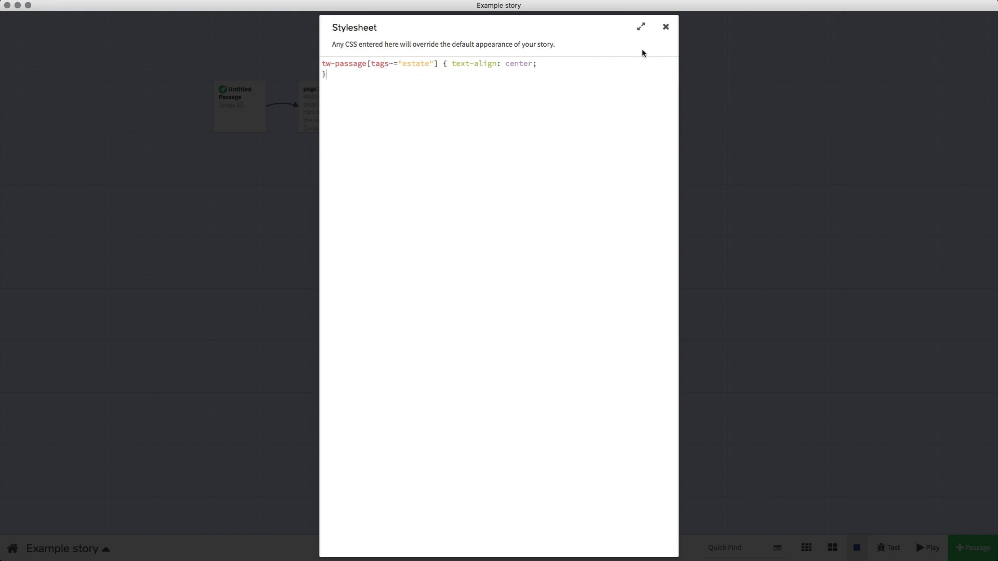
pyautogui.moveTo(423, 96)
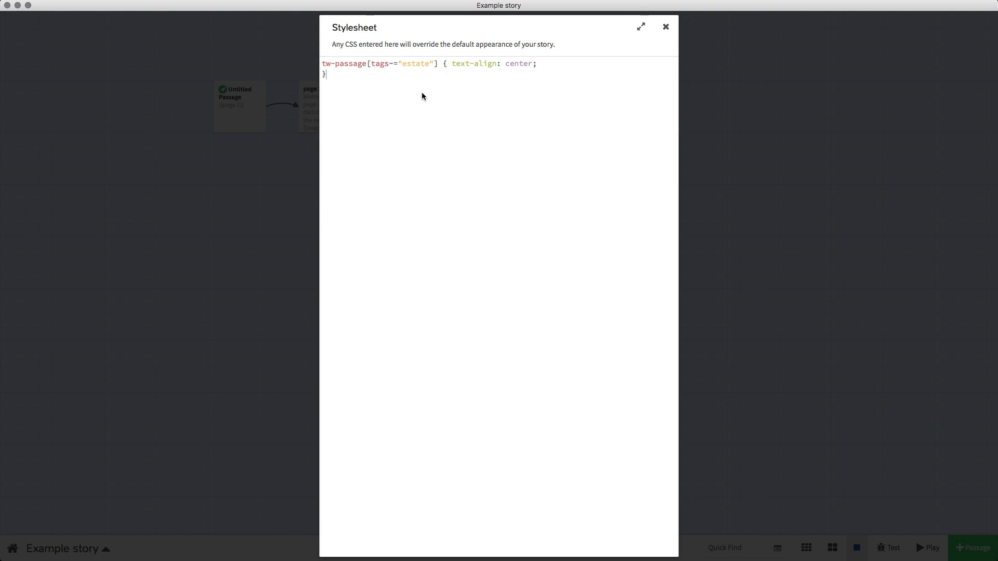
pyautogui.doubleClick(401, 64)
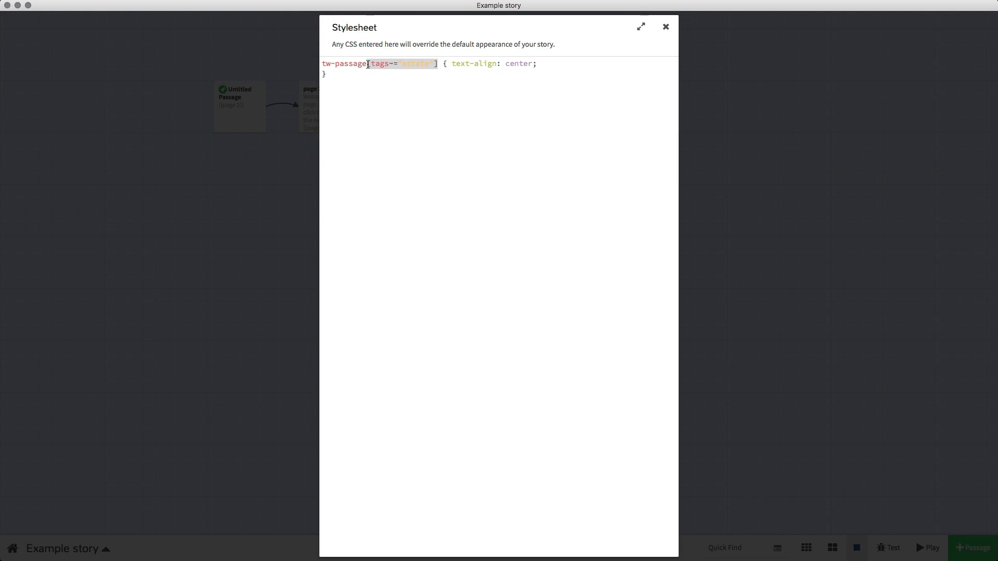
pyautogui.moveTo(462, 131)
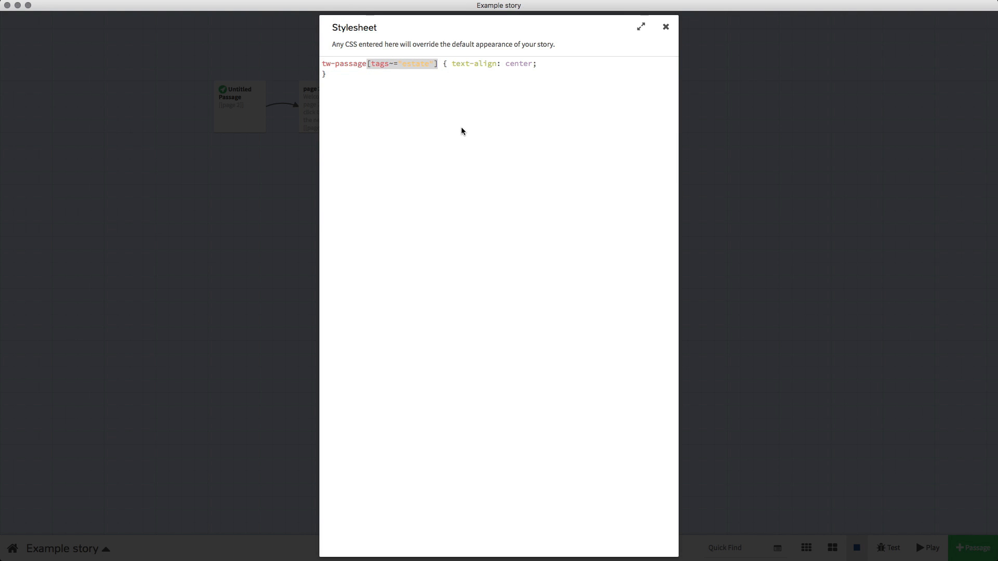
pyautogui.write('"state"')
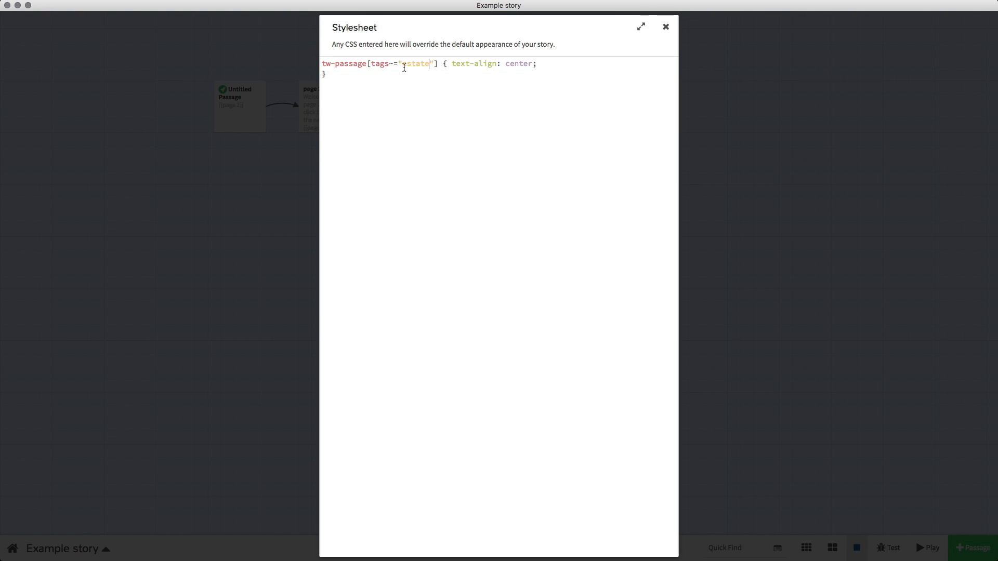
pyautogui.doubleClick(417, 63)
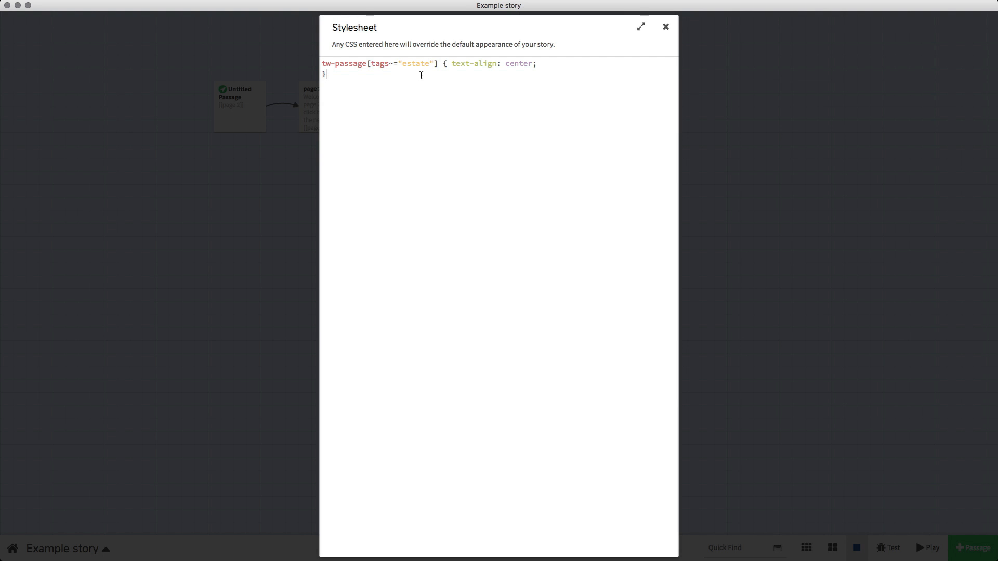
pyautogui.moveTo(607, 78)
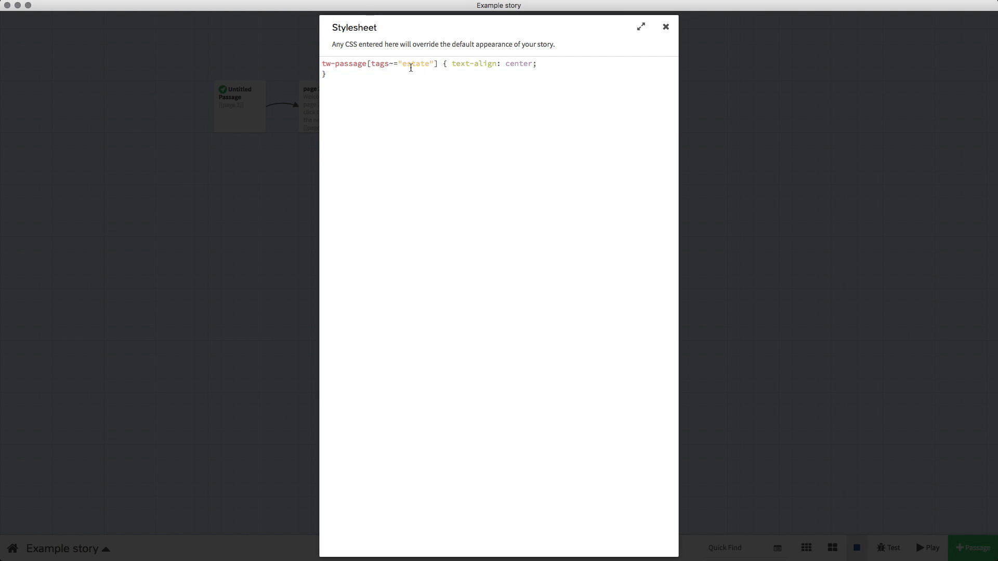
pyautogui.write('estate')
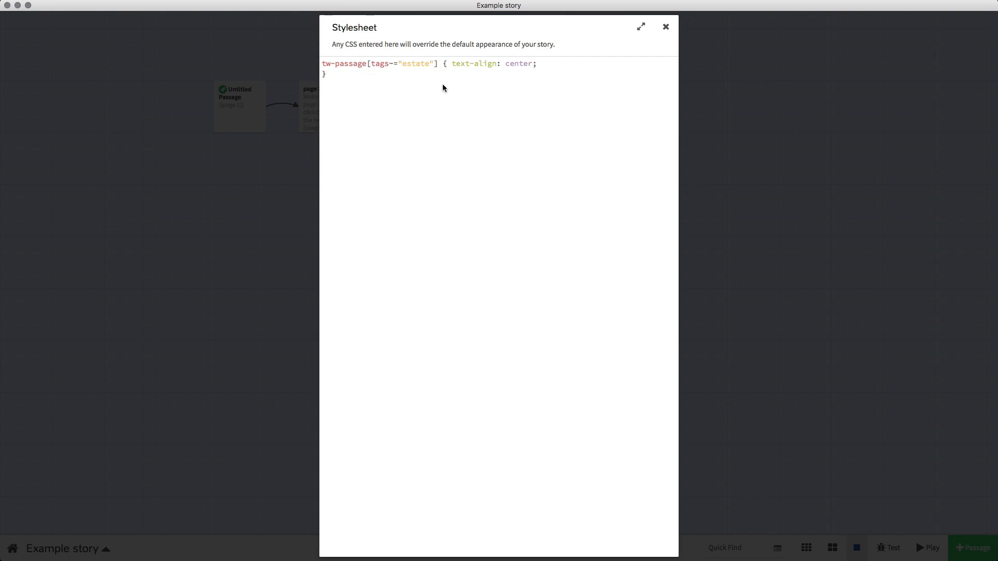
pyautogui.moveTo(474, 88)
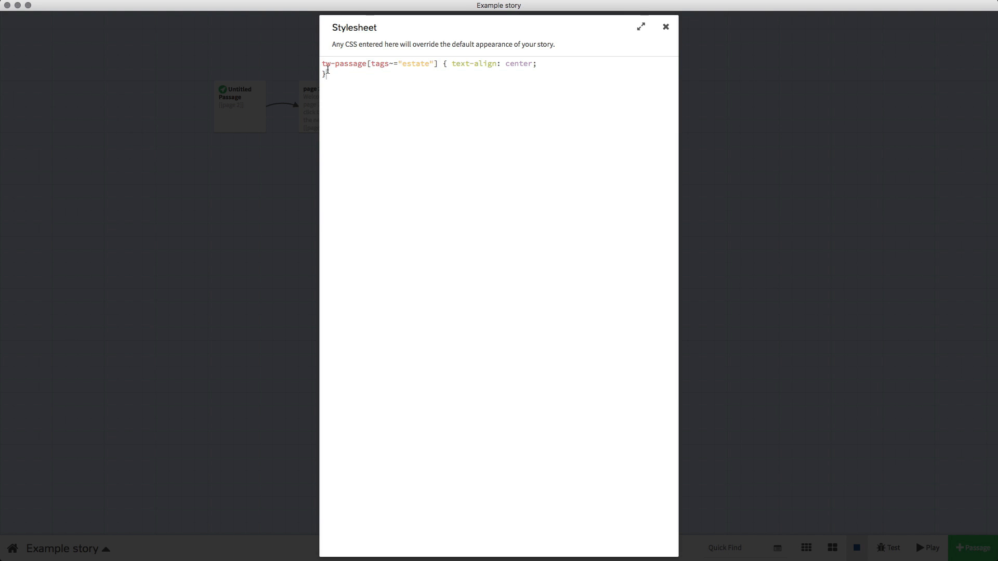
# Change the rule's alignment value from center to right and close the stylesheet
pyautogui.click(321, 64)
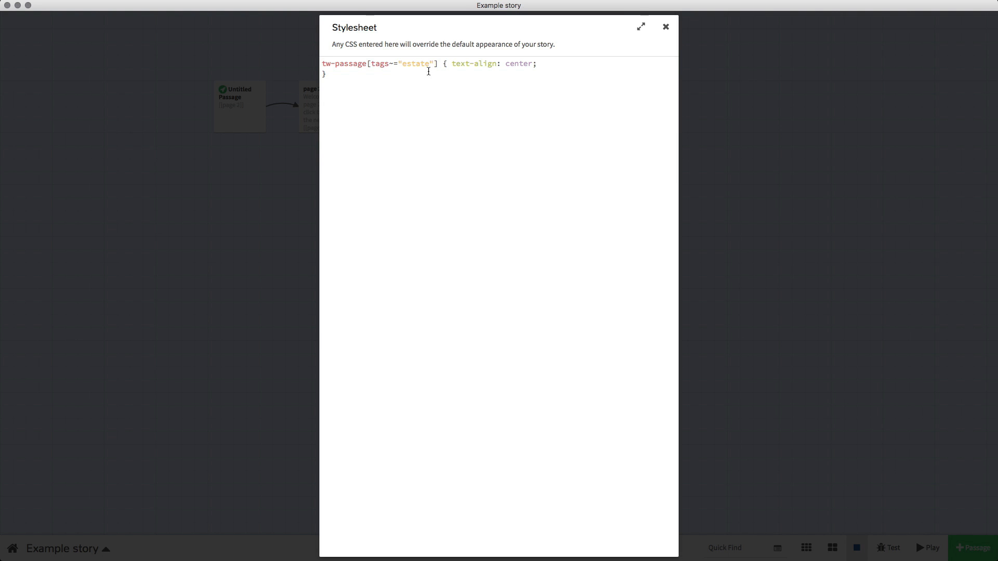
pyautogui.moveTo(498, 71)
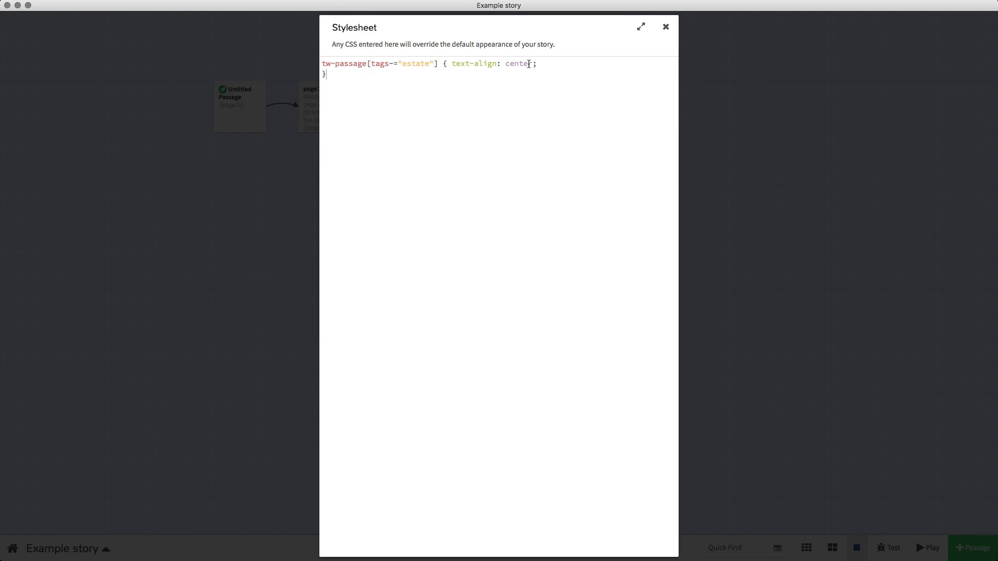
pyautogui.doubleClick(518, 64)
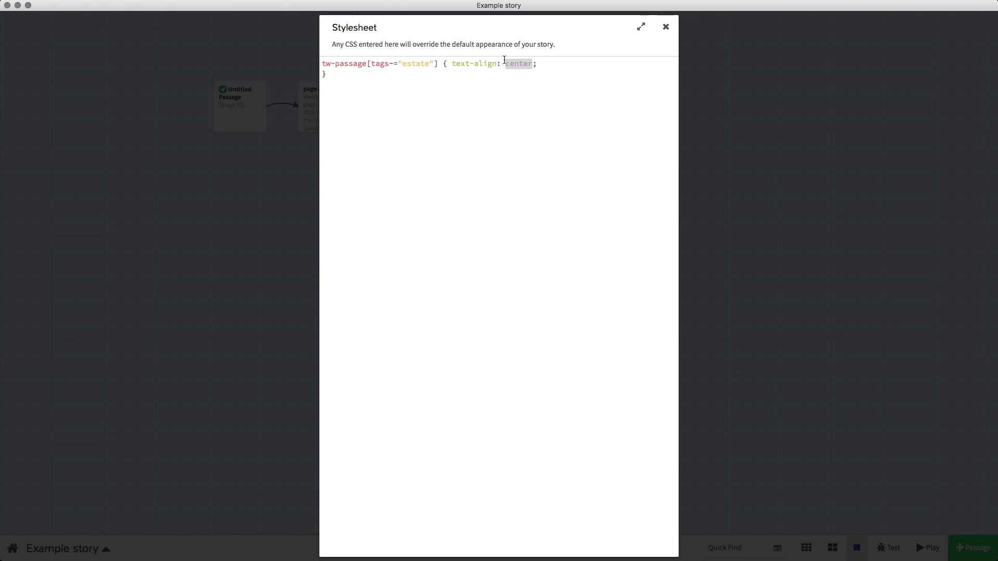
pyautogui.write('right')
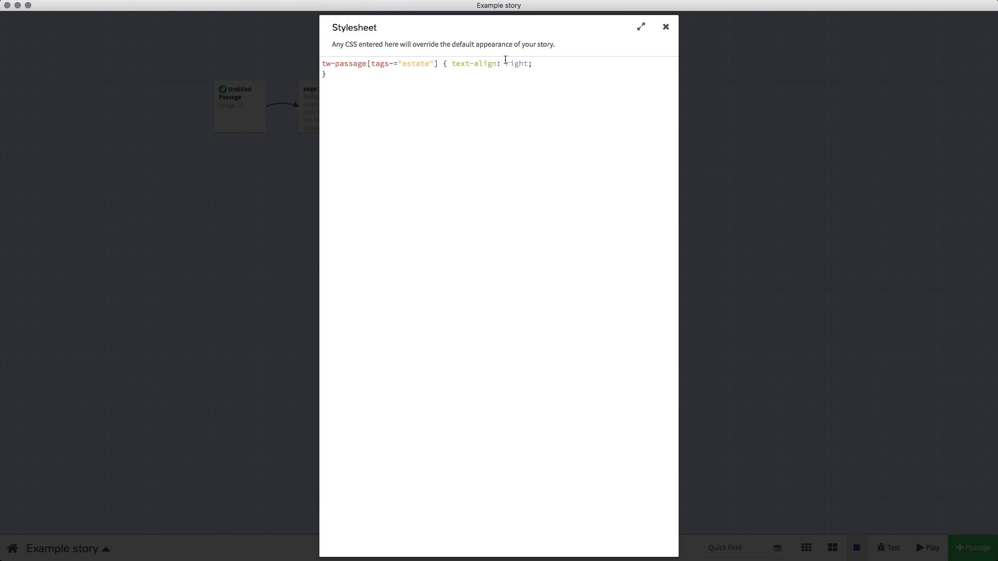
pyautogui.click(666, 27)
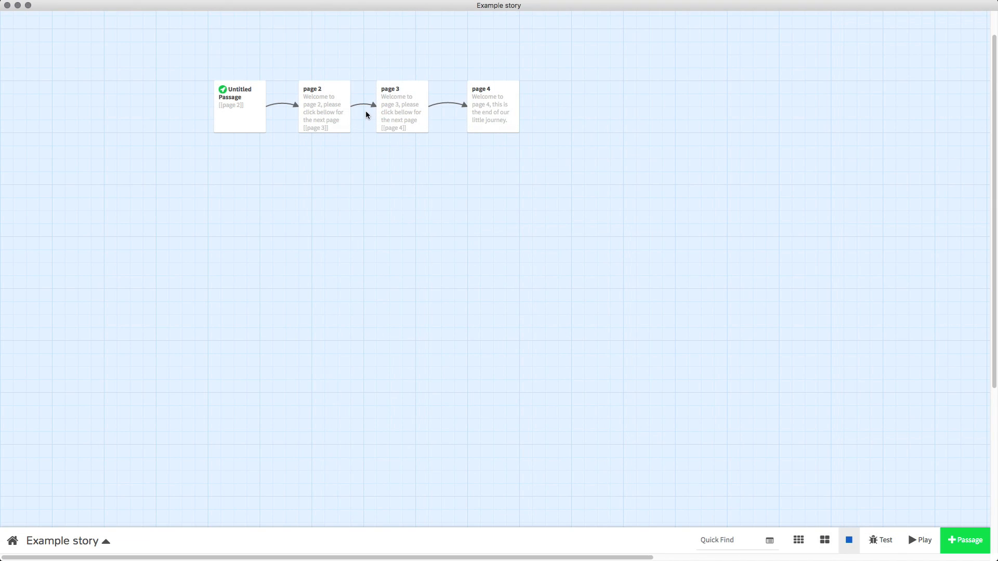
# Add the 'estate' tag to the page 3 passage and close its editor
pyautogui.click(402, 106)
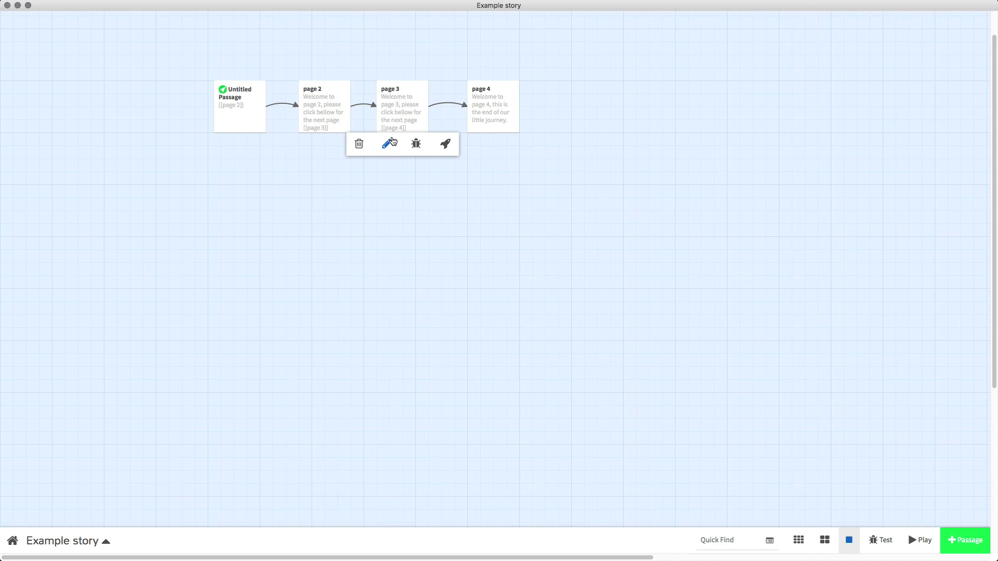
pyautogui.click(389, 144)
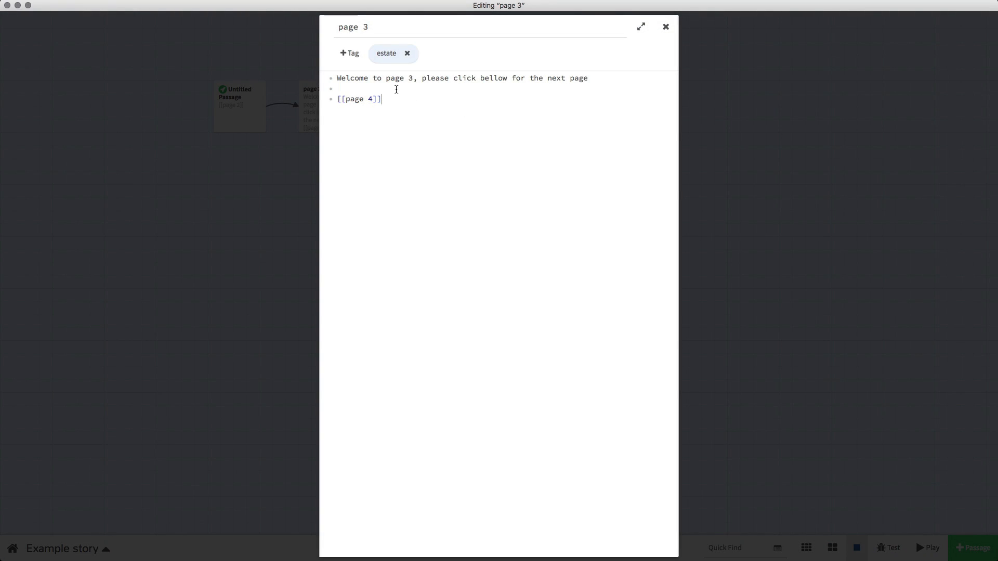
pyautogui.moveTo(348, 54)
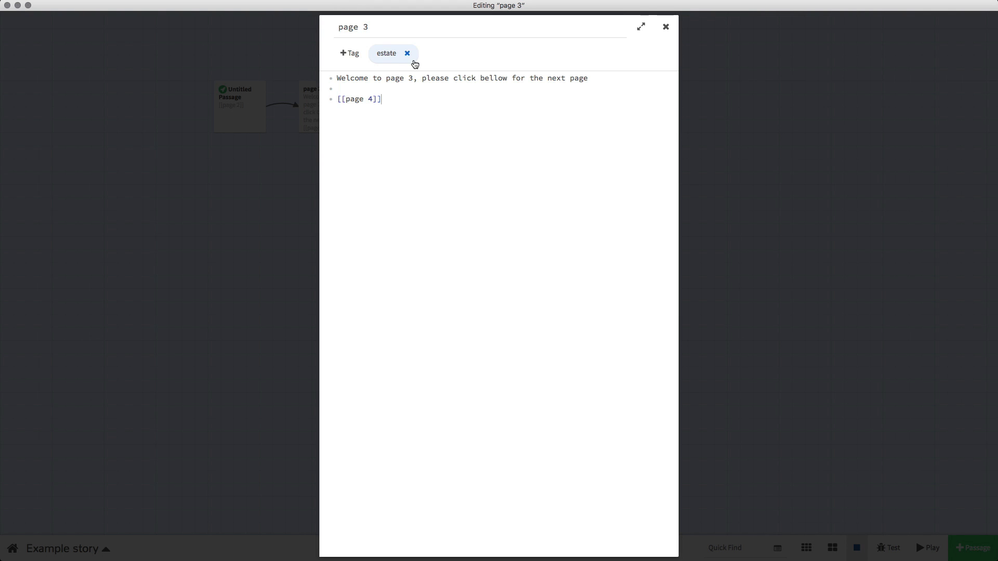
pyautogui.moveTo(349, 53)
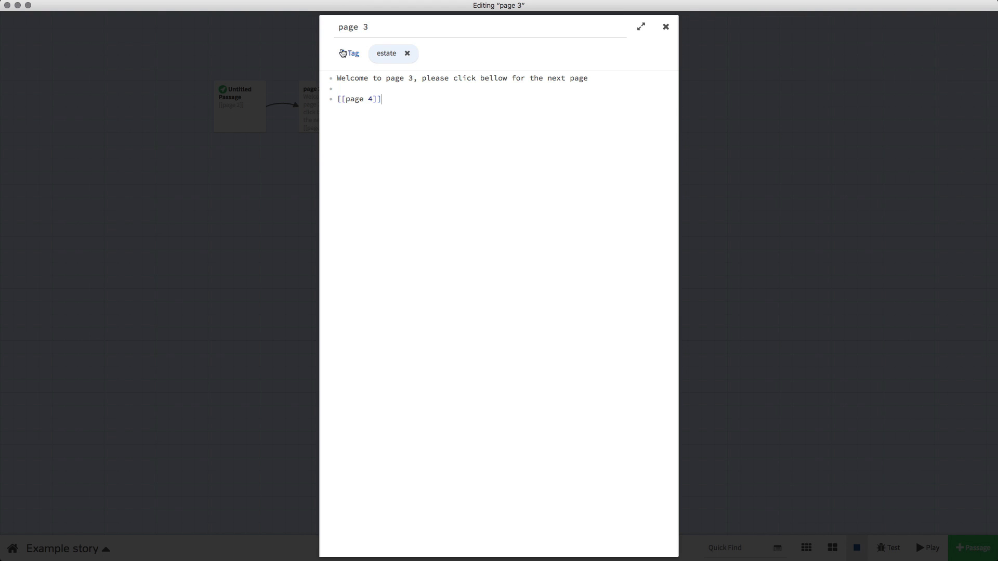
pyautogui.click(352, 53)
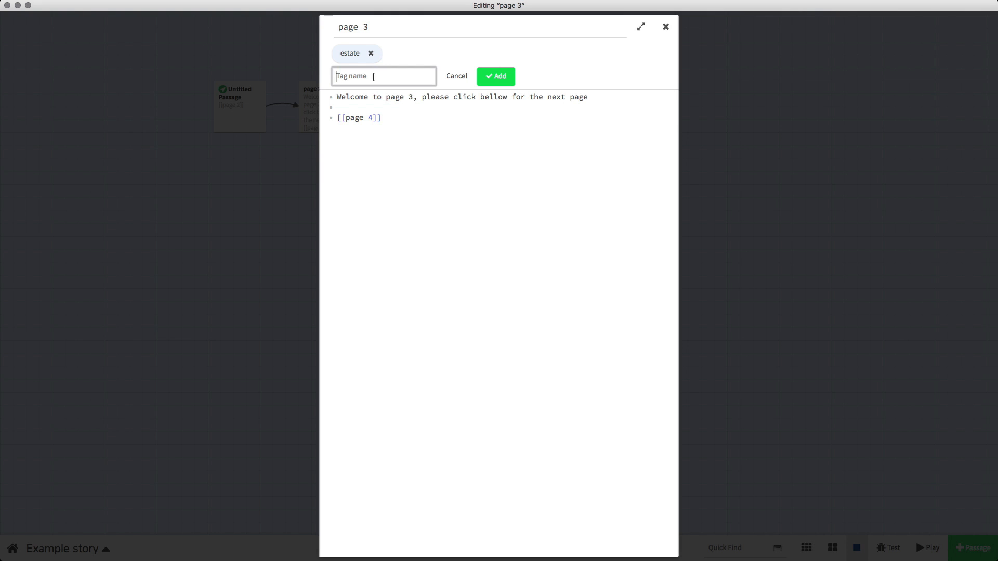
pyautogui.write('estate')
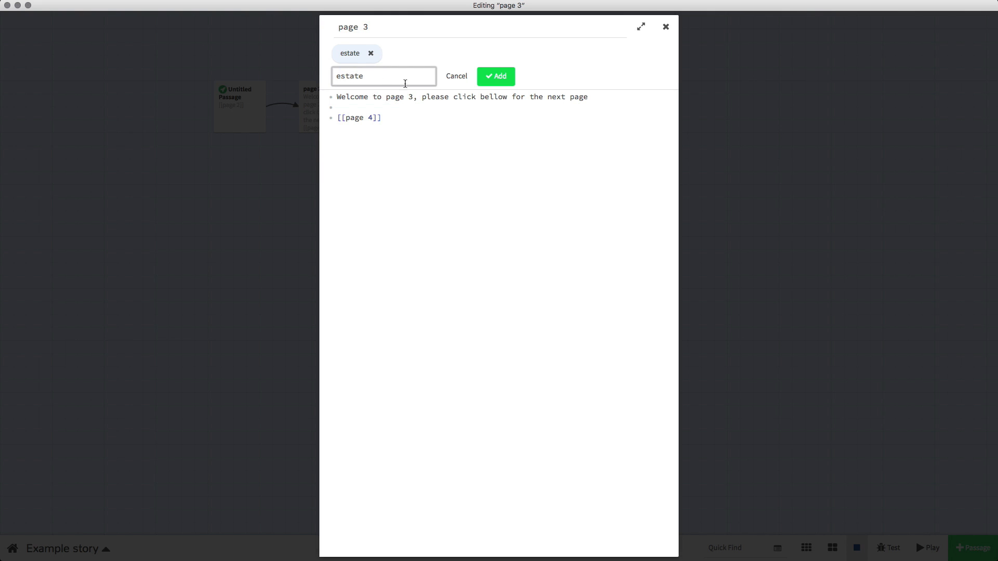
pyautogui.click(496, 76)
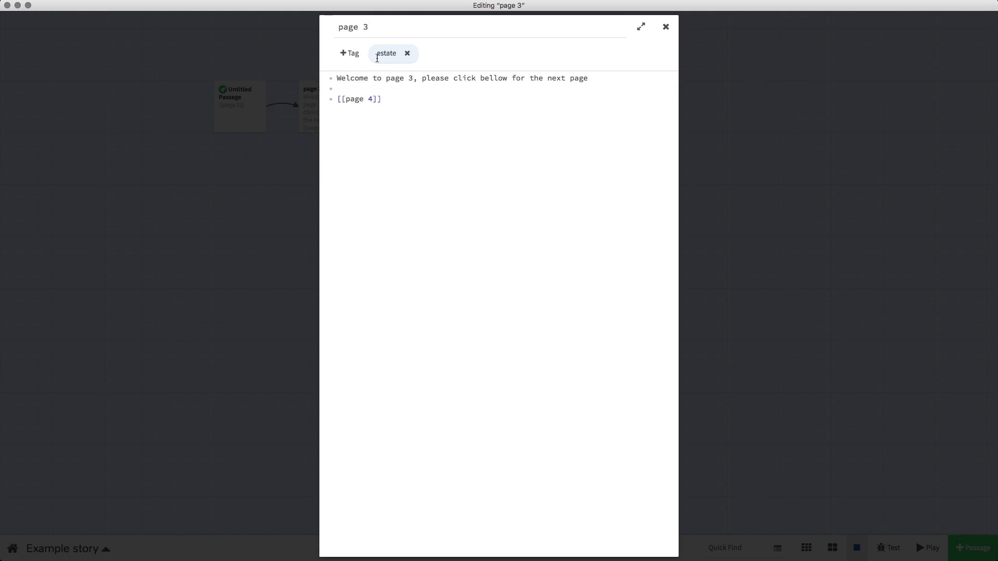
pyautogui.click(665, 27)
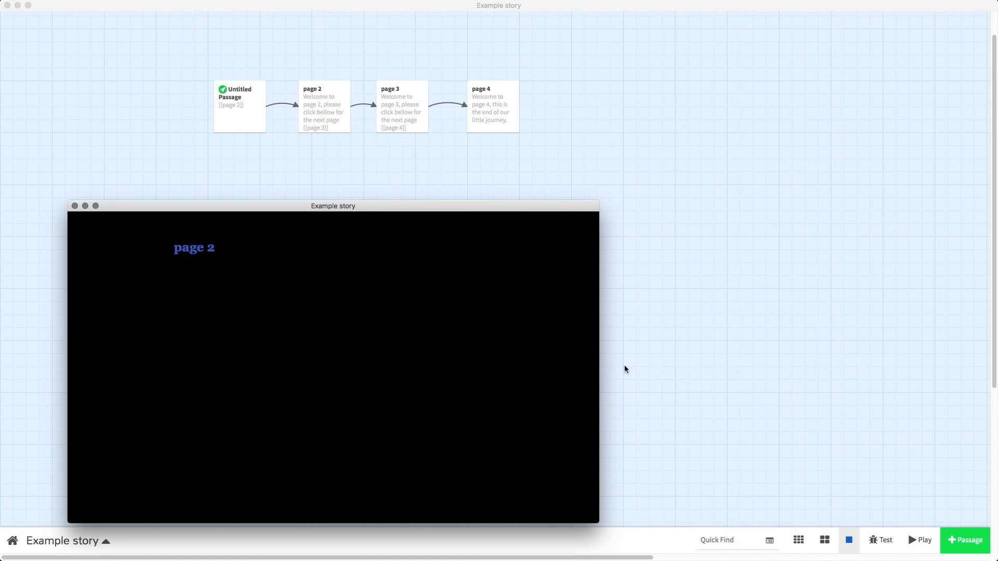
pyautogui.moveTo(195, 248)
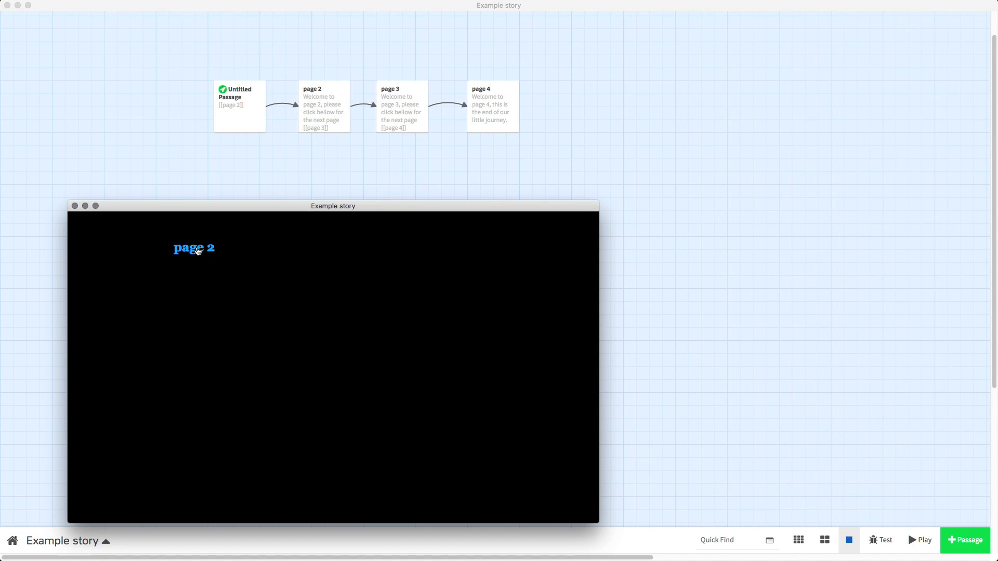
# Follow the link in the preview on to page 3
pyautogui.click(193, 247)
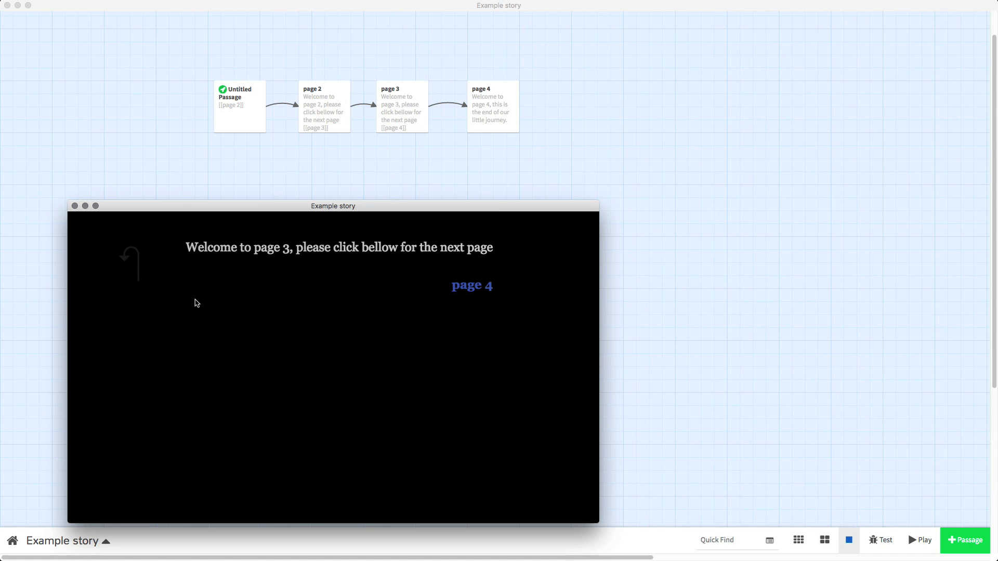
pyautogui.moveTo(366, 282)
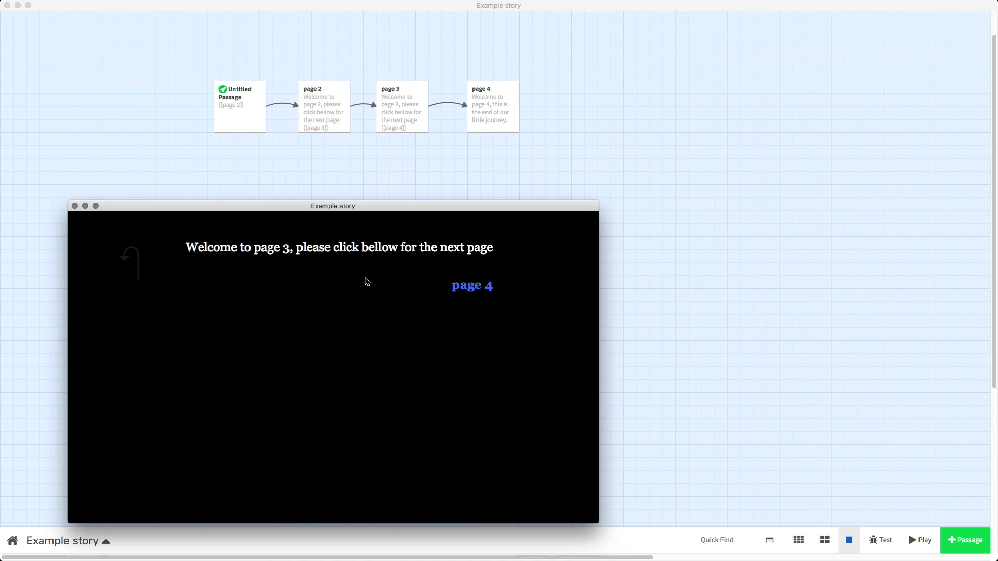
pyautogui.moveTo(481, 234)
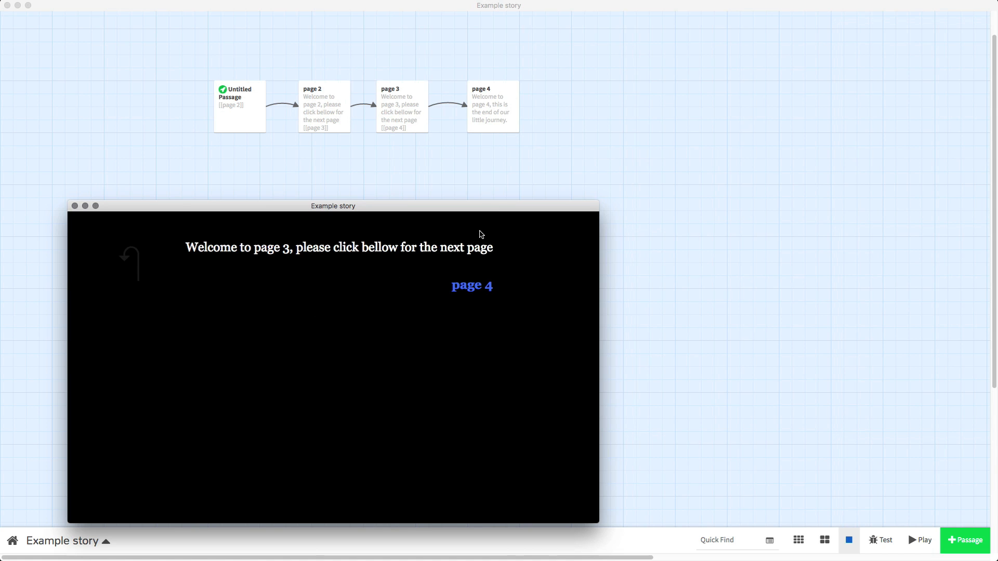
pyautogui.moveTo(325, 284)
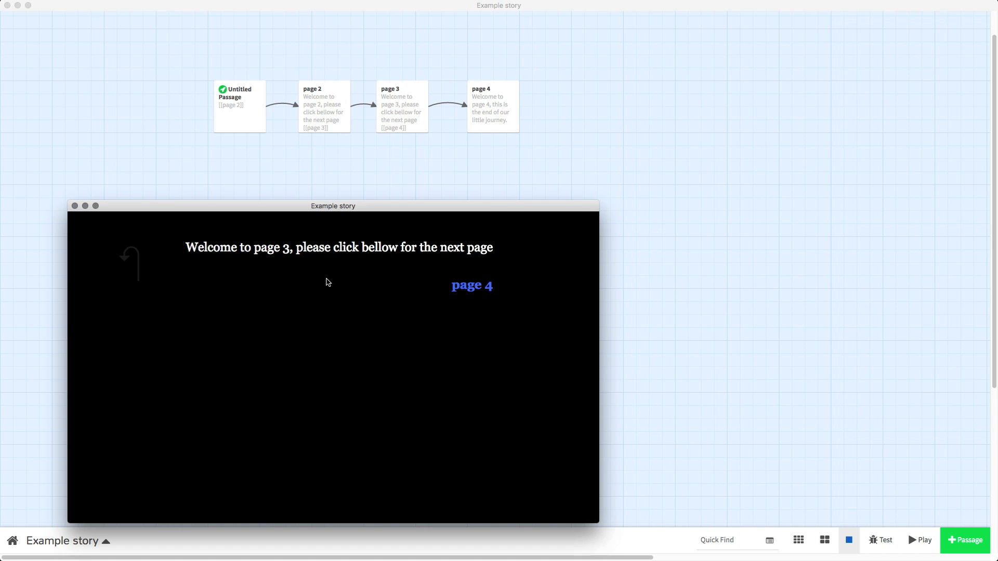
pyautogui.moveTo(345, 277)
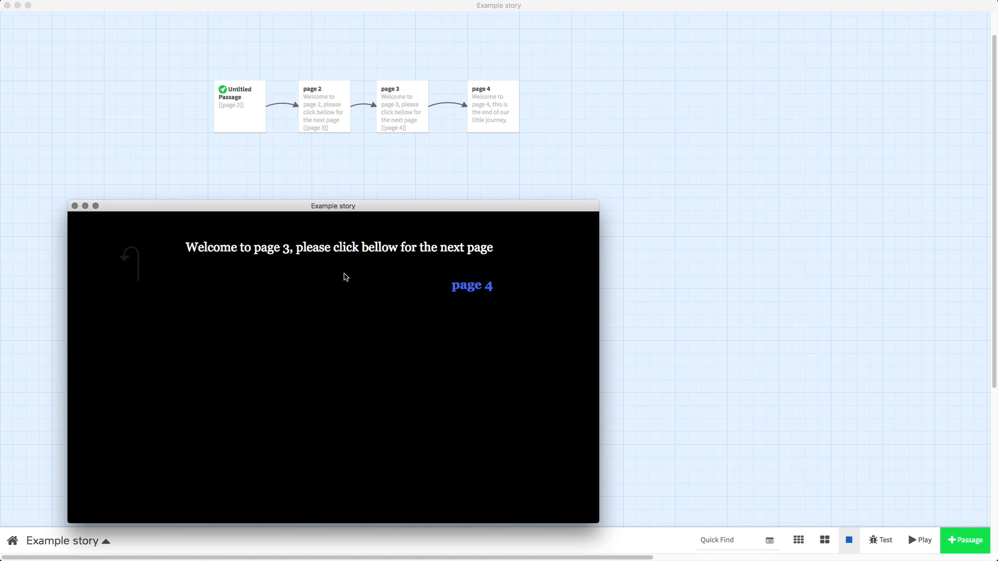
pyautogui.moveTo(358, 275)
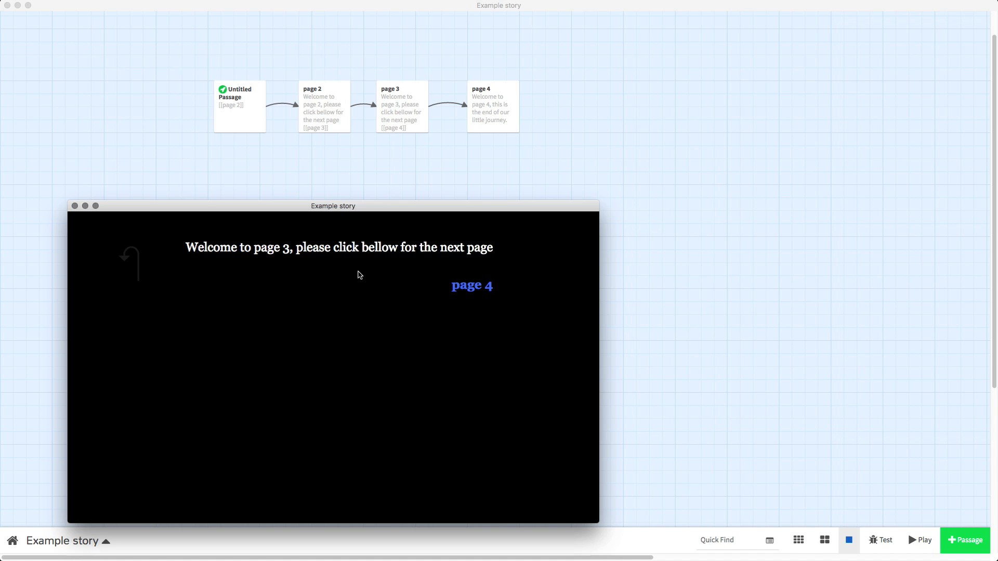
pyautogui.moveTo(74, 213)
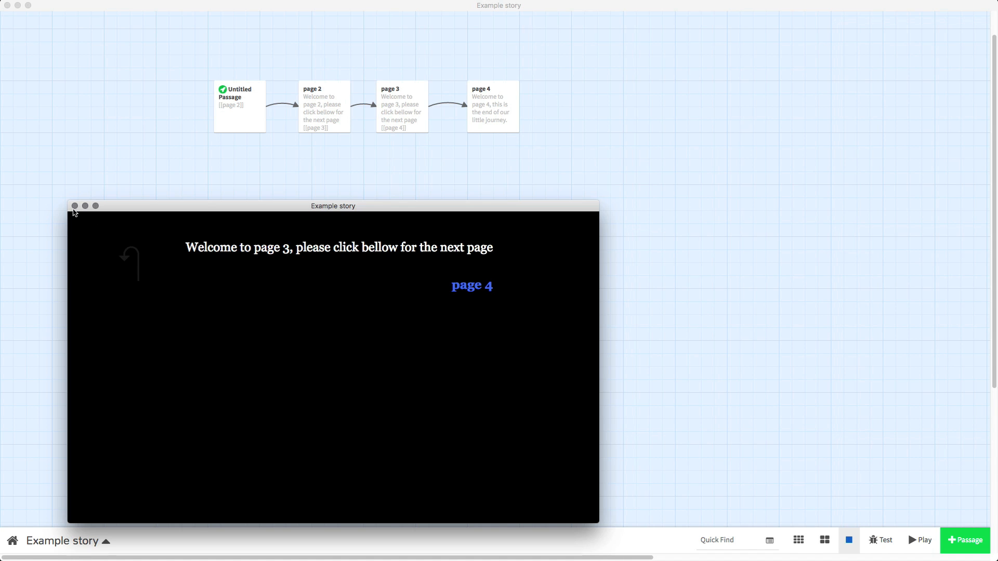